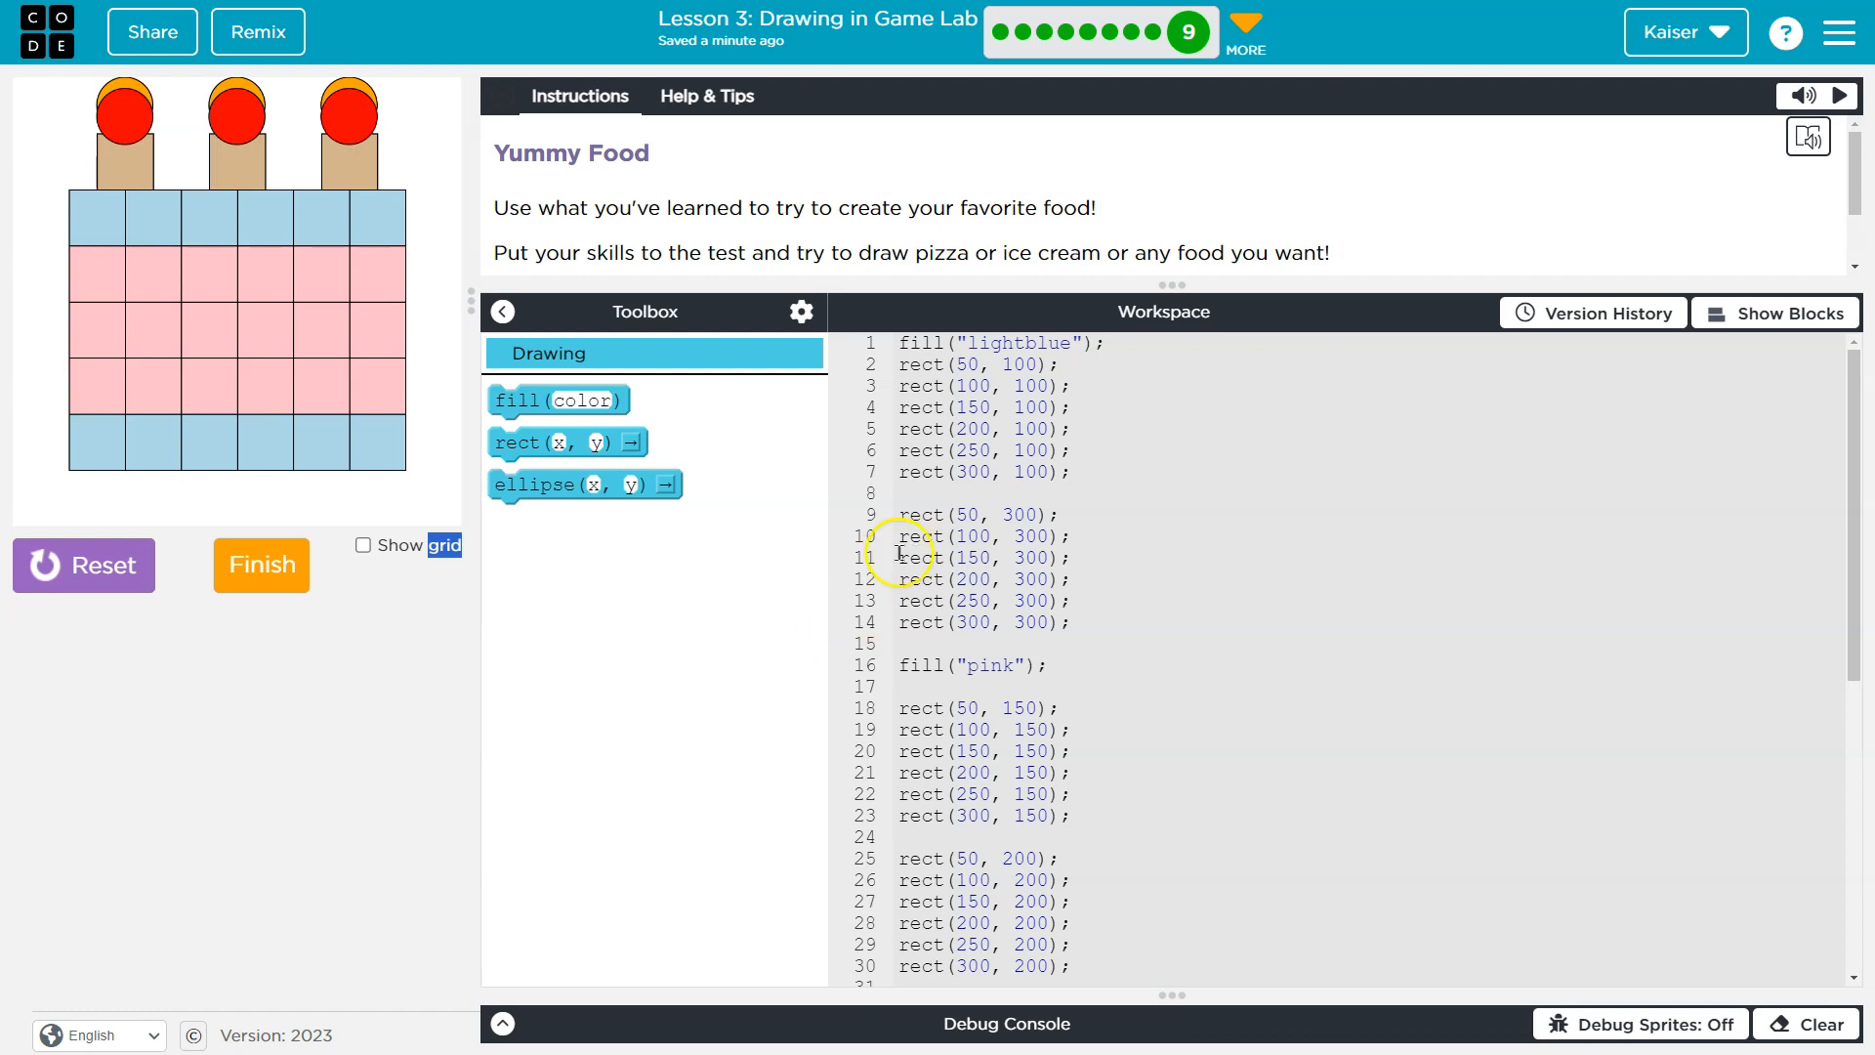
mouse_move(1051, 599)
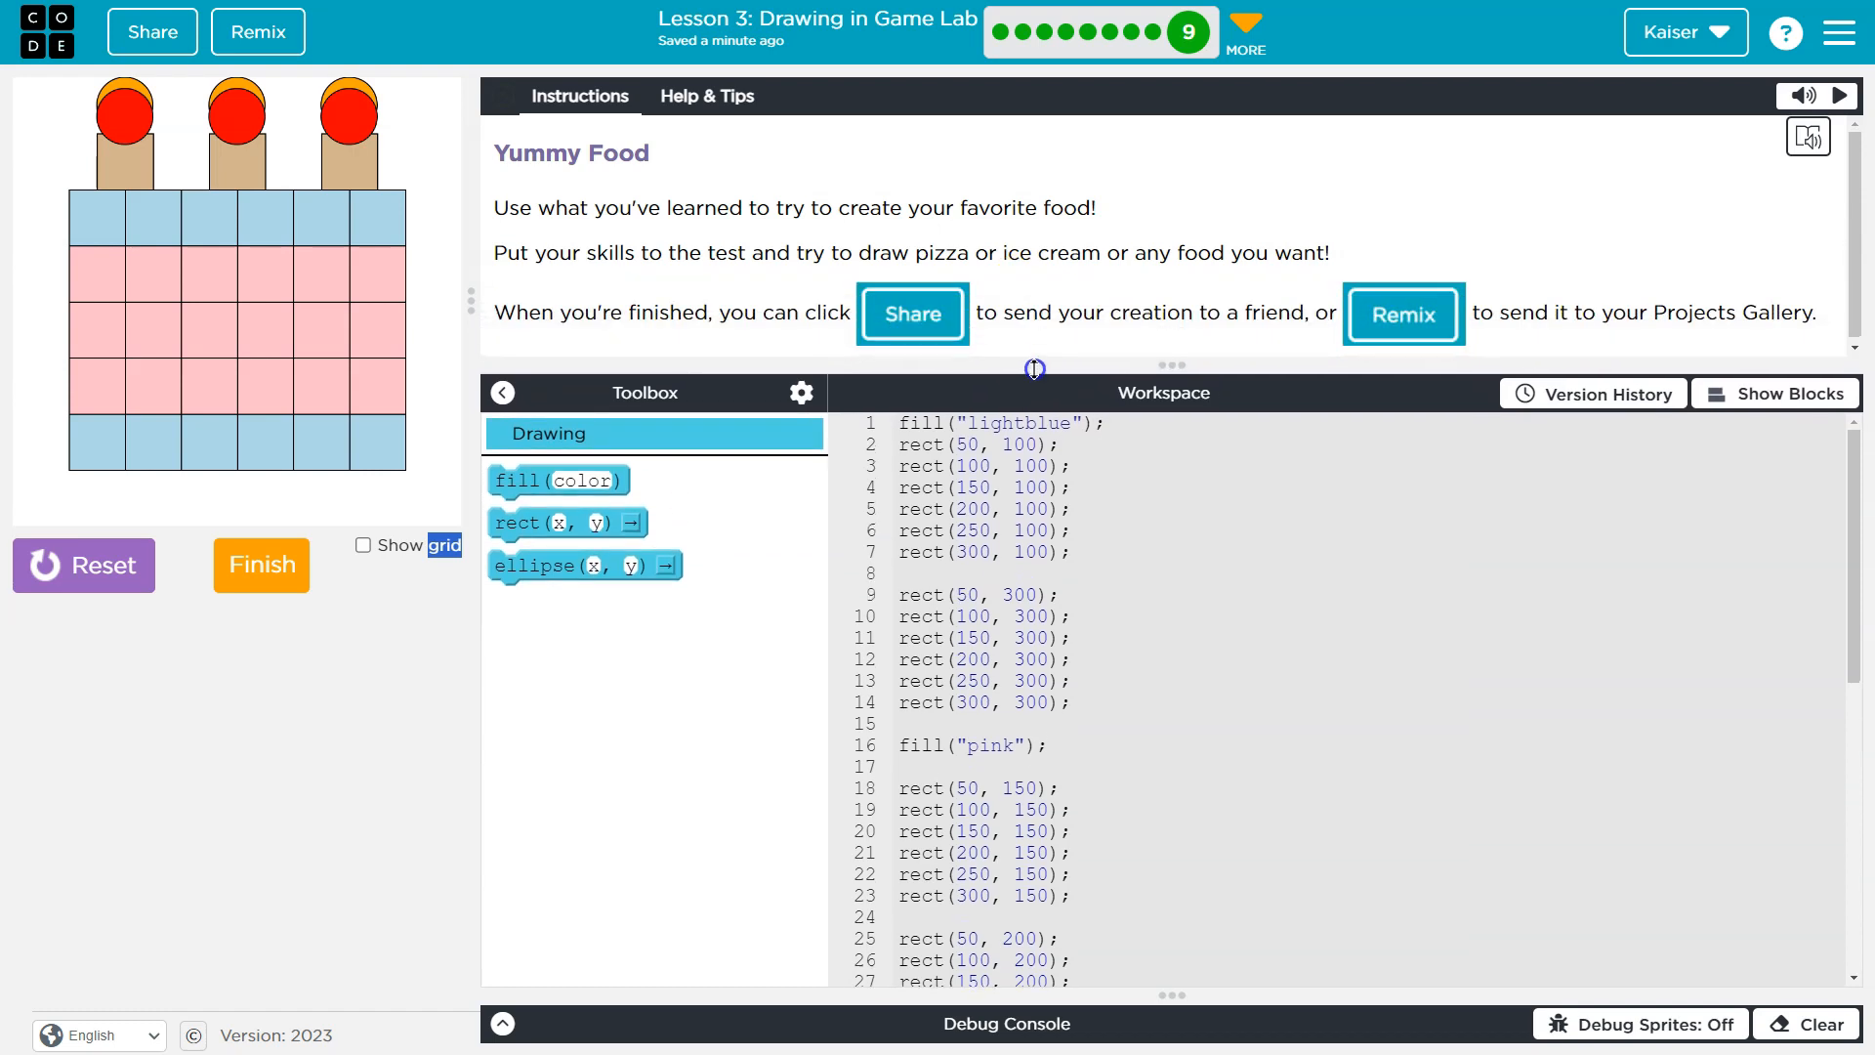
mouse_move(1090, 513)
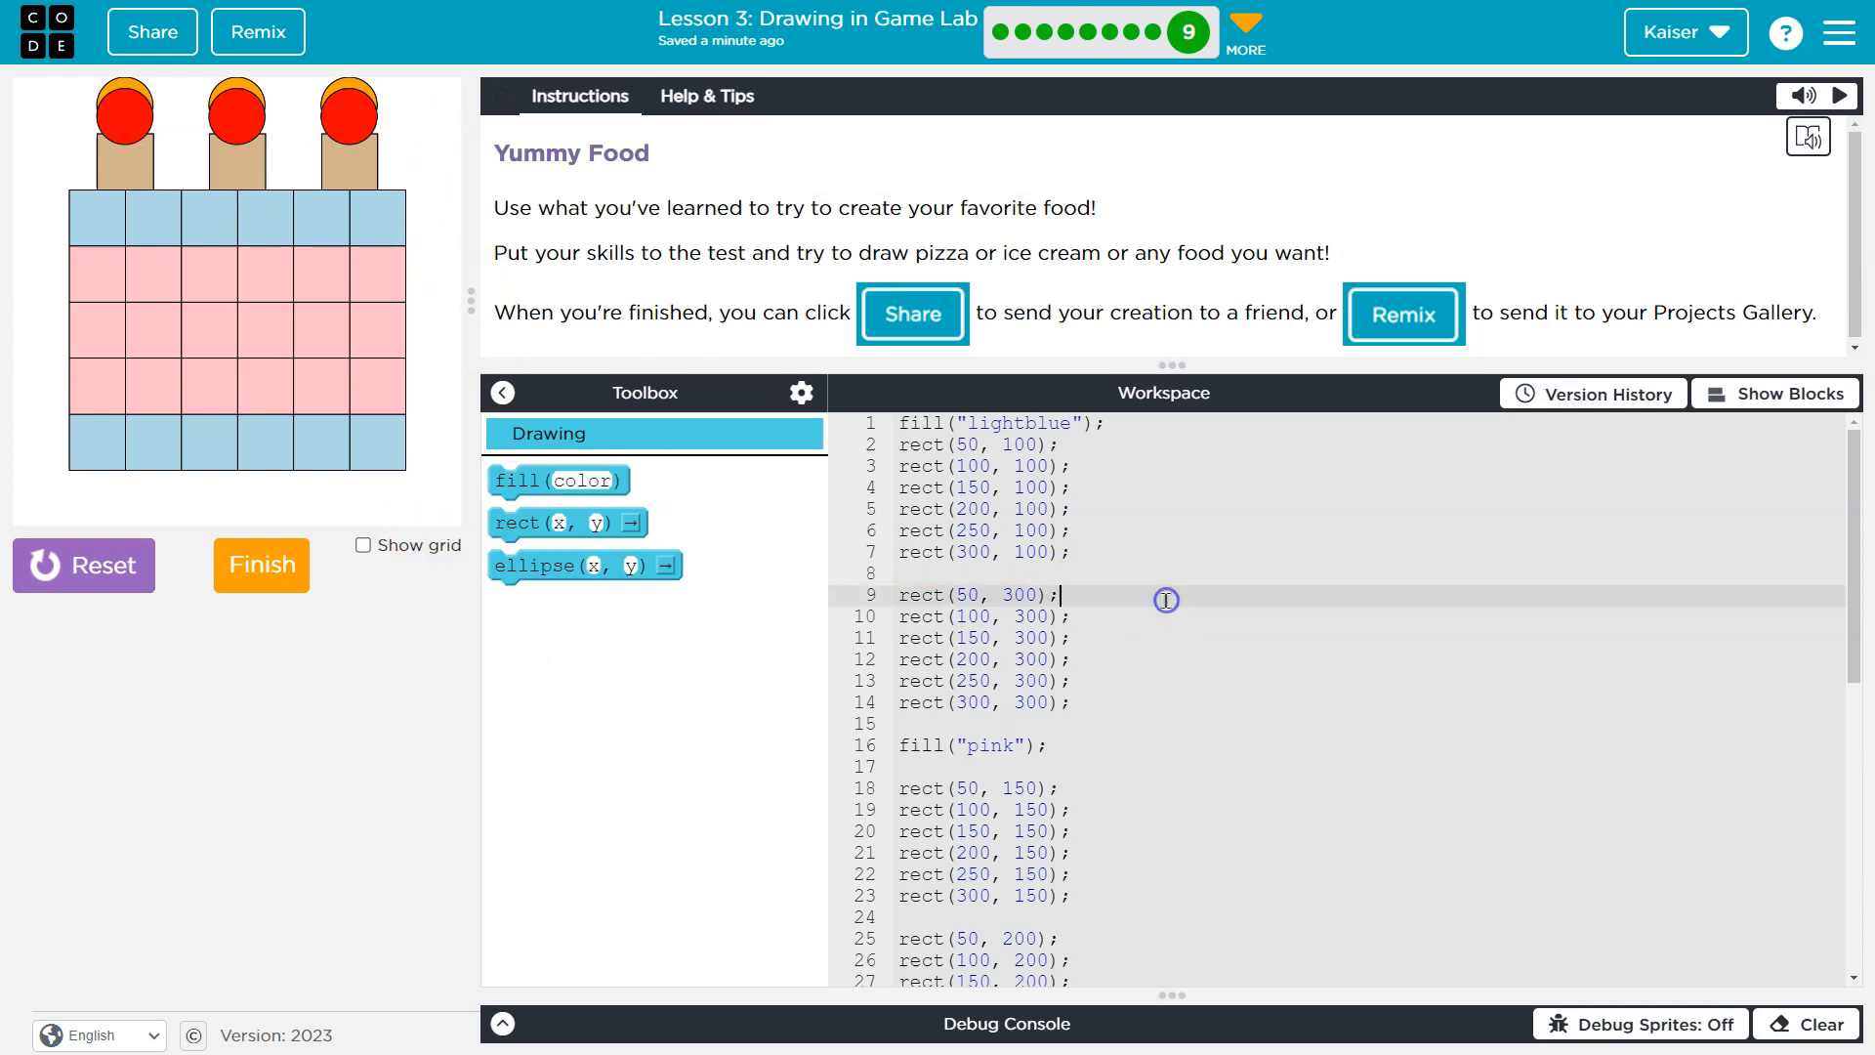
Scroll the workspace down to reach the Show Blocks control.
scroll("down", 3)
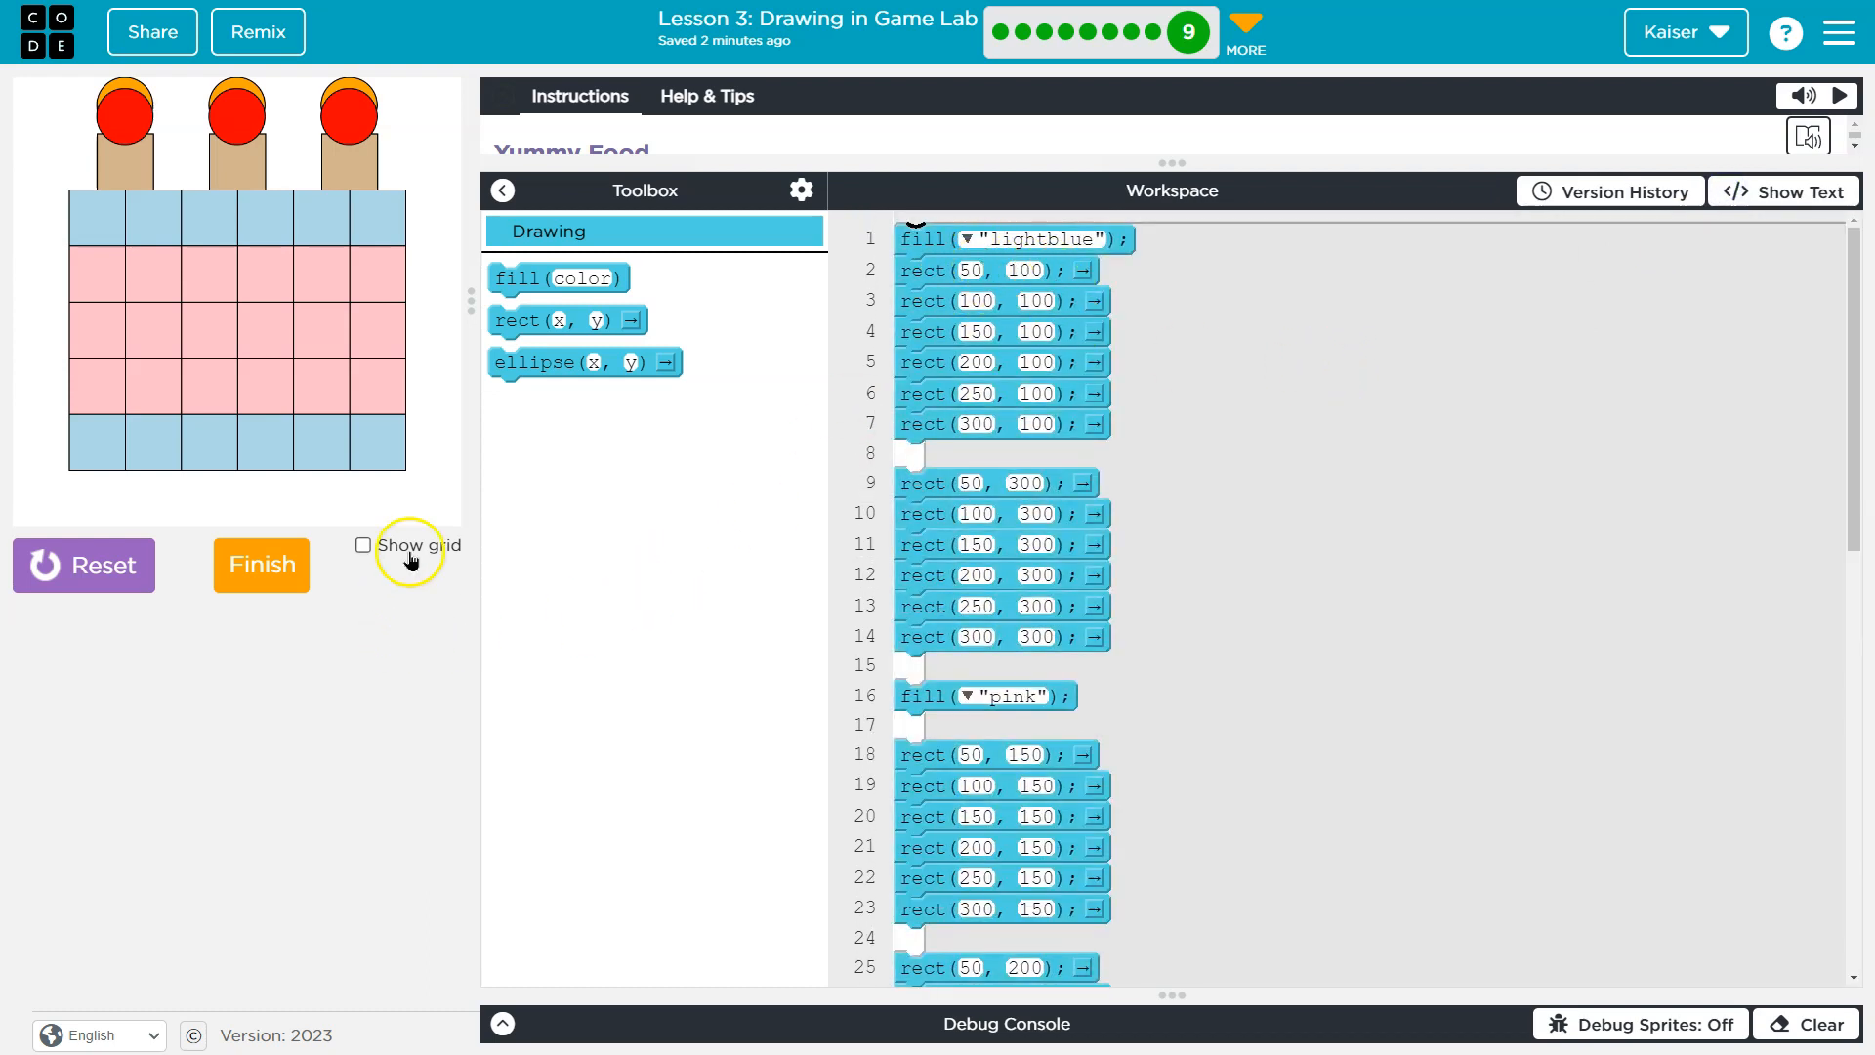
Turn on Show grid so the canvas labels corners from (0,0) to (400,400).
left_click(364, 545)
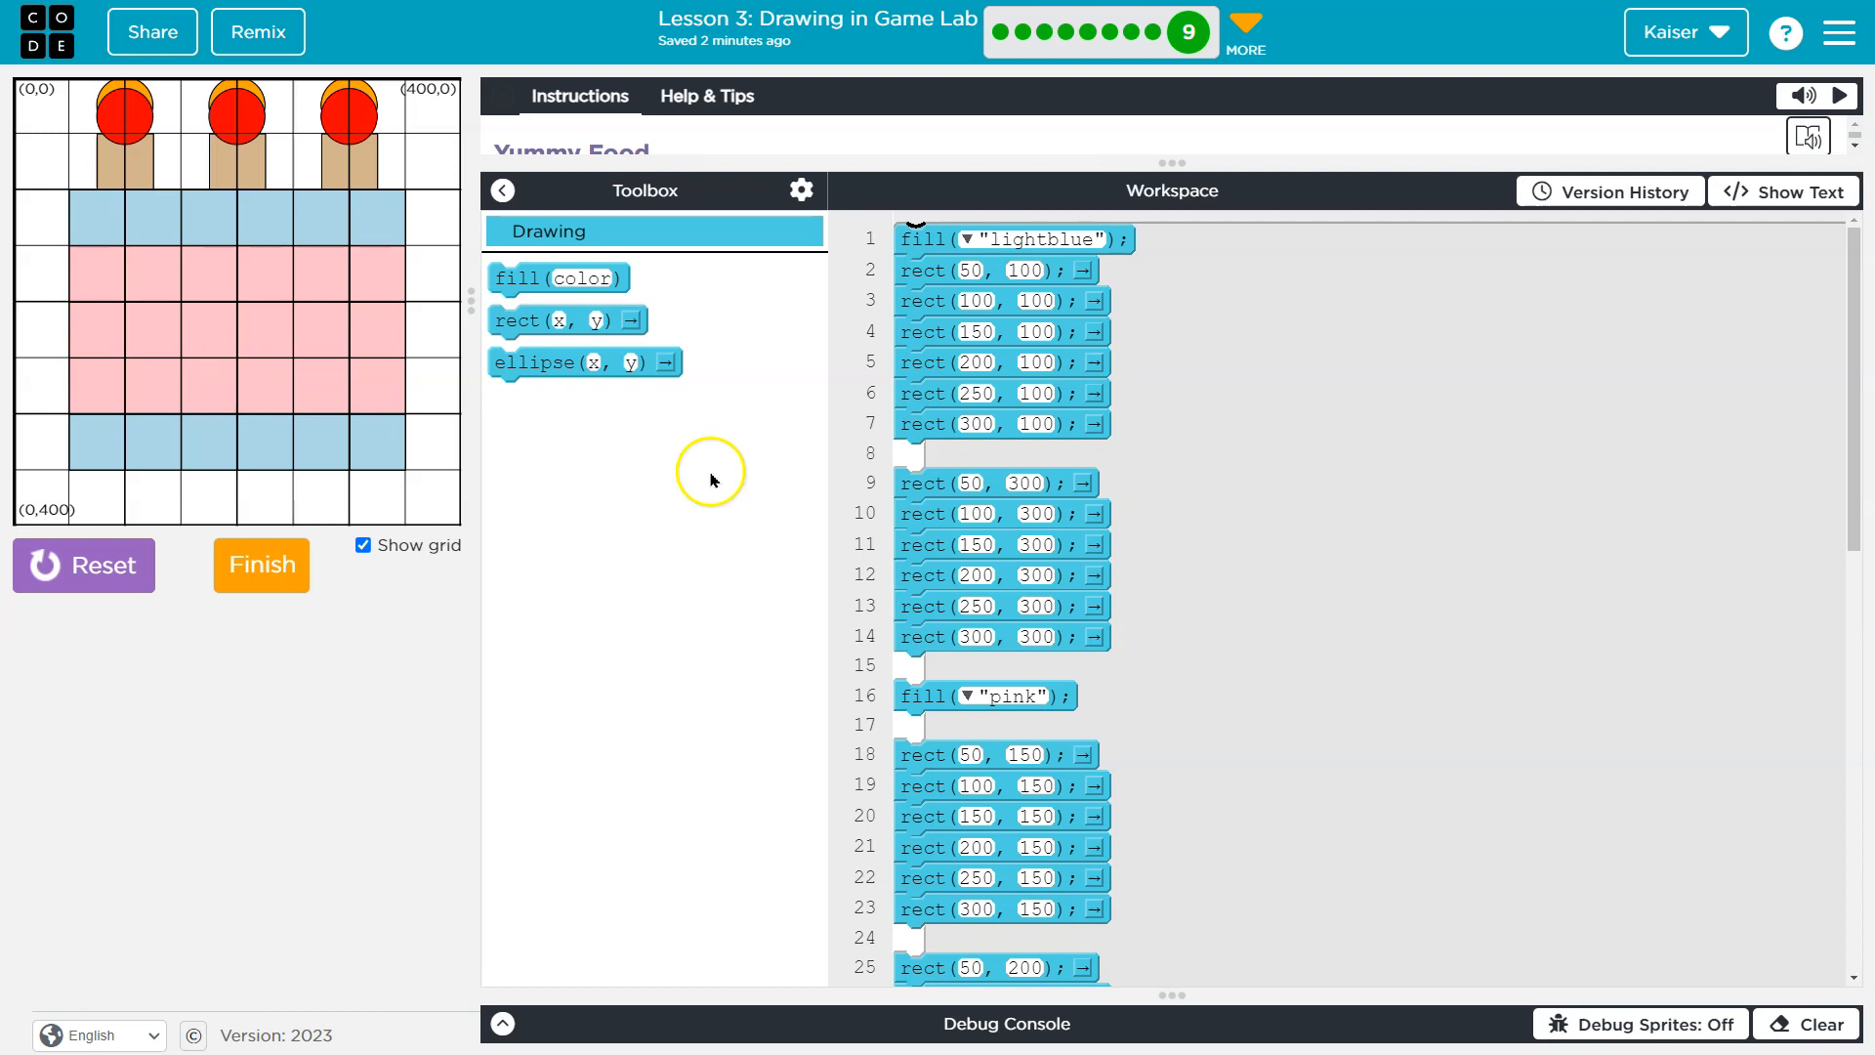
mouse_move(720, 404)
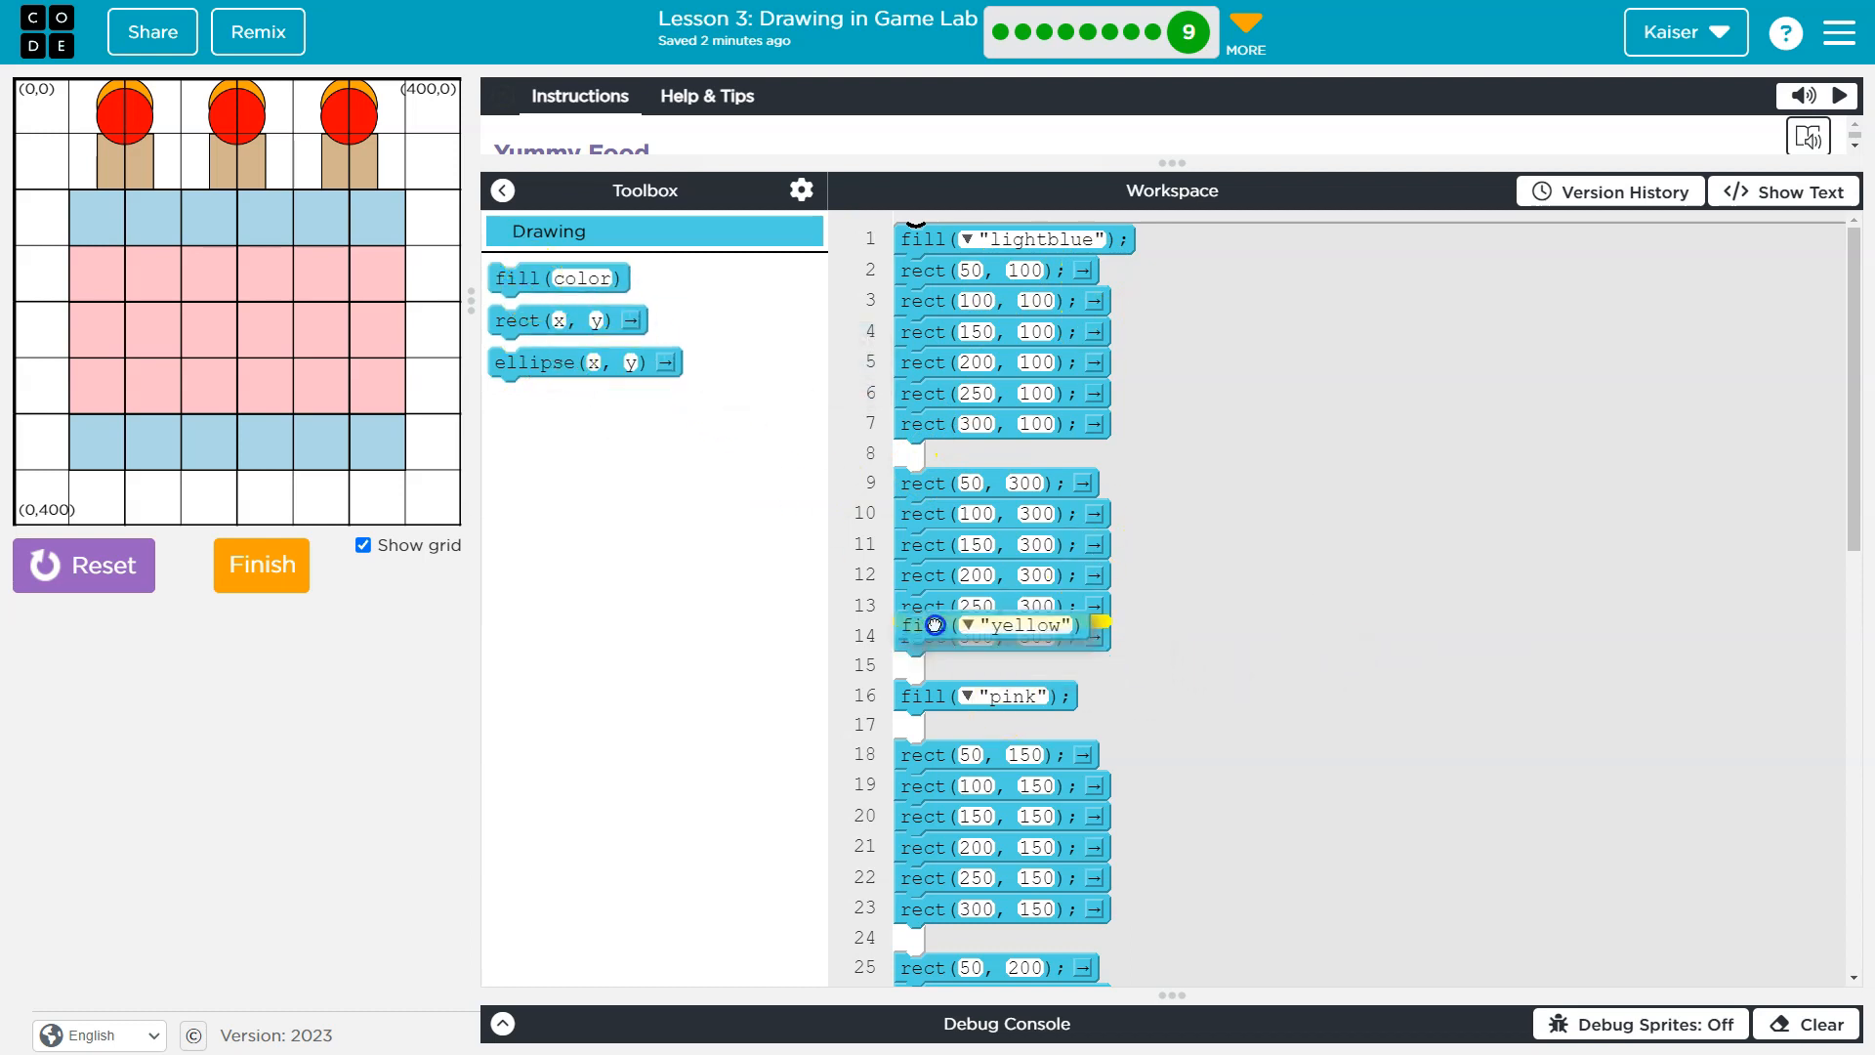
Reset and run to see the bottom-right square turn yellow, then remove the yellow fill block.
left_click(82, 564)
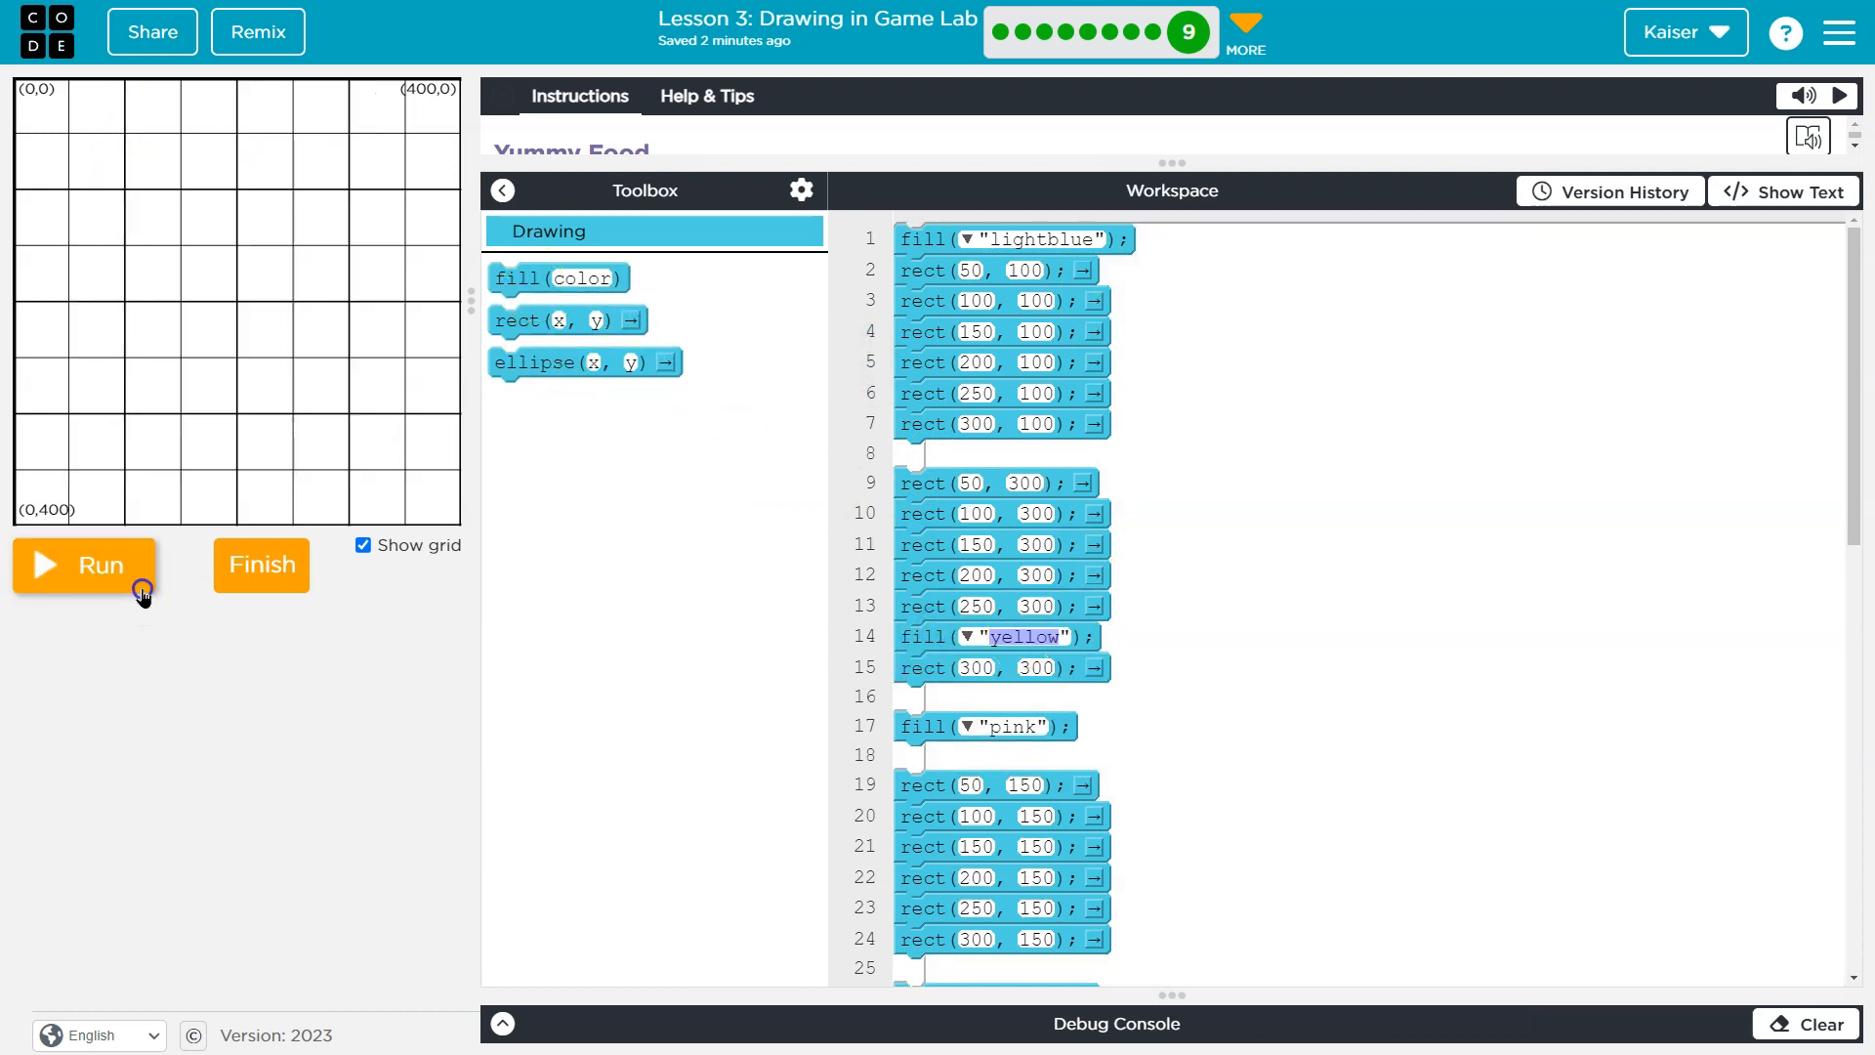
left_click(84, 564)
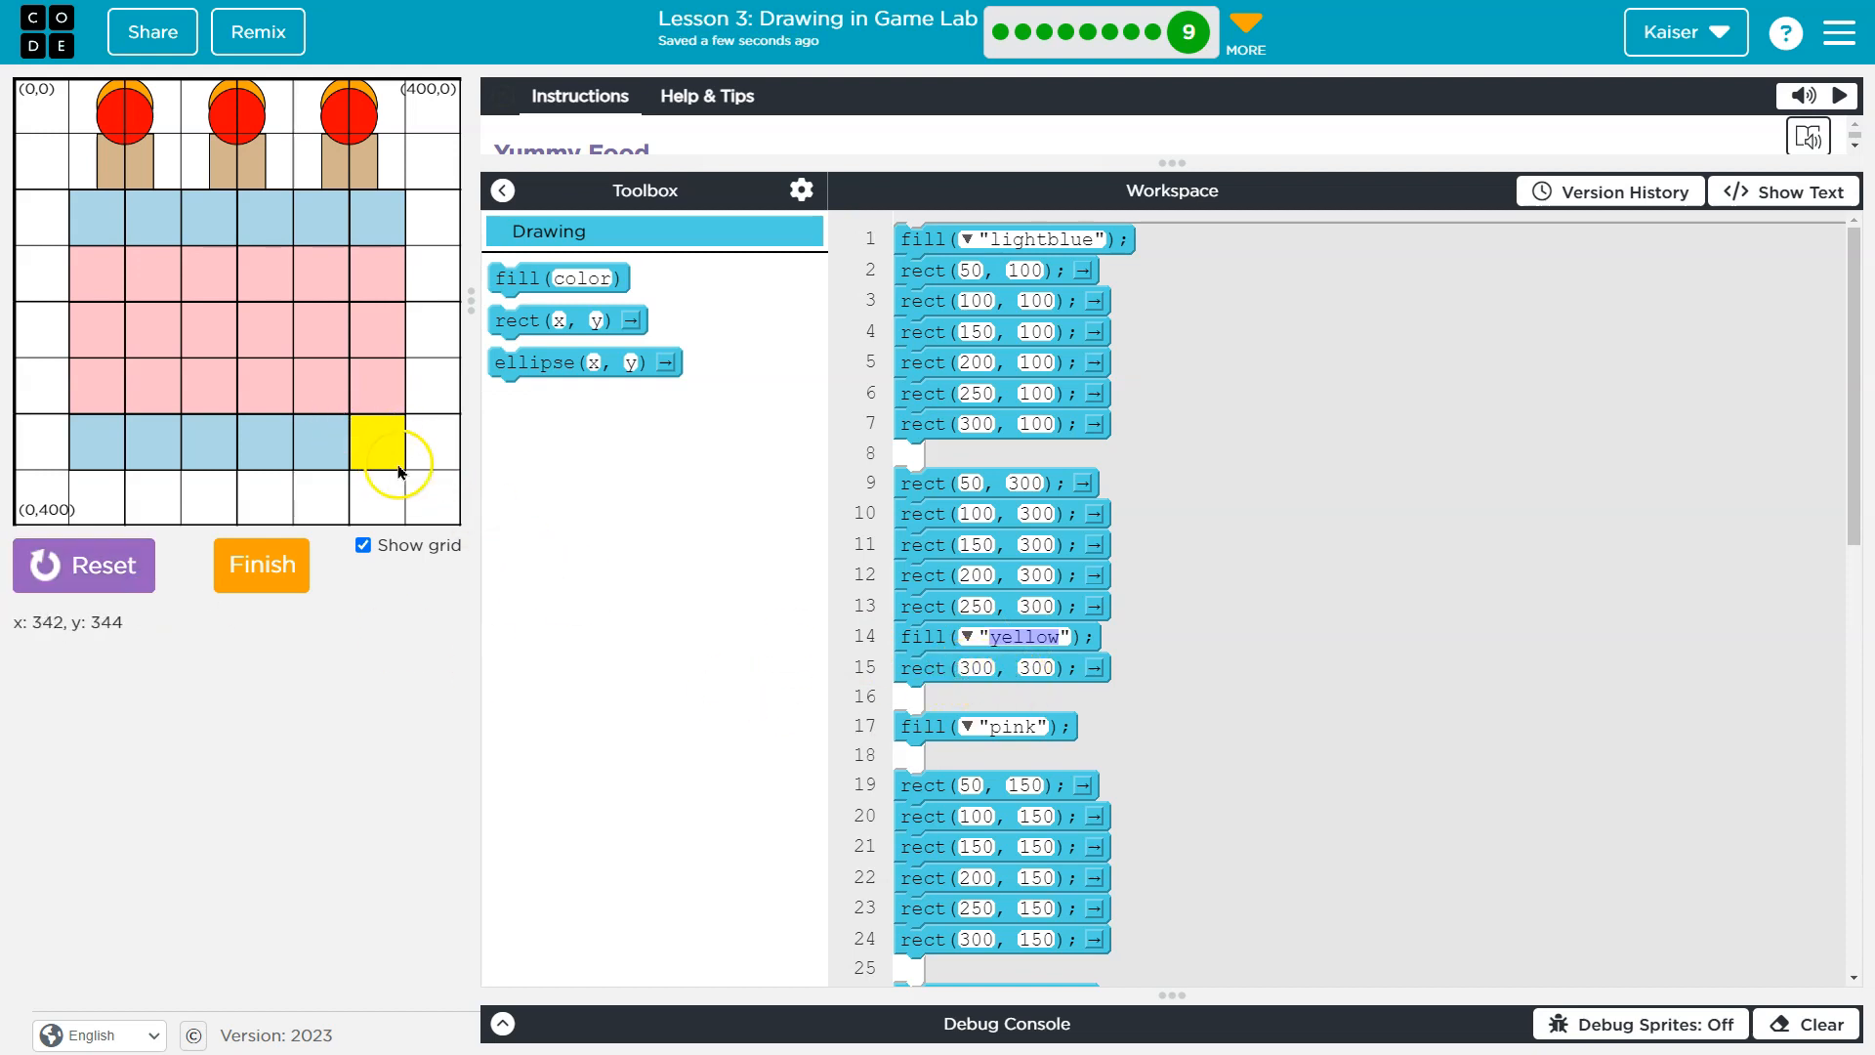
left_click(925, 637)
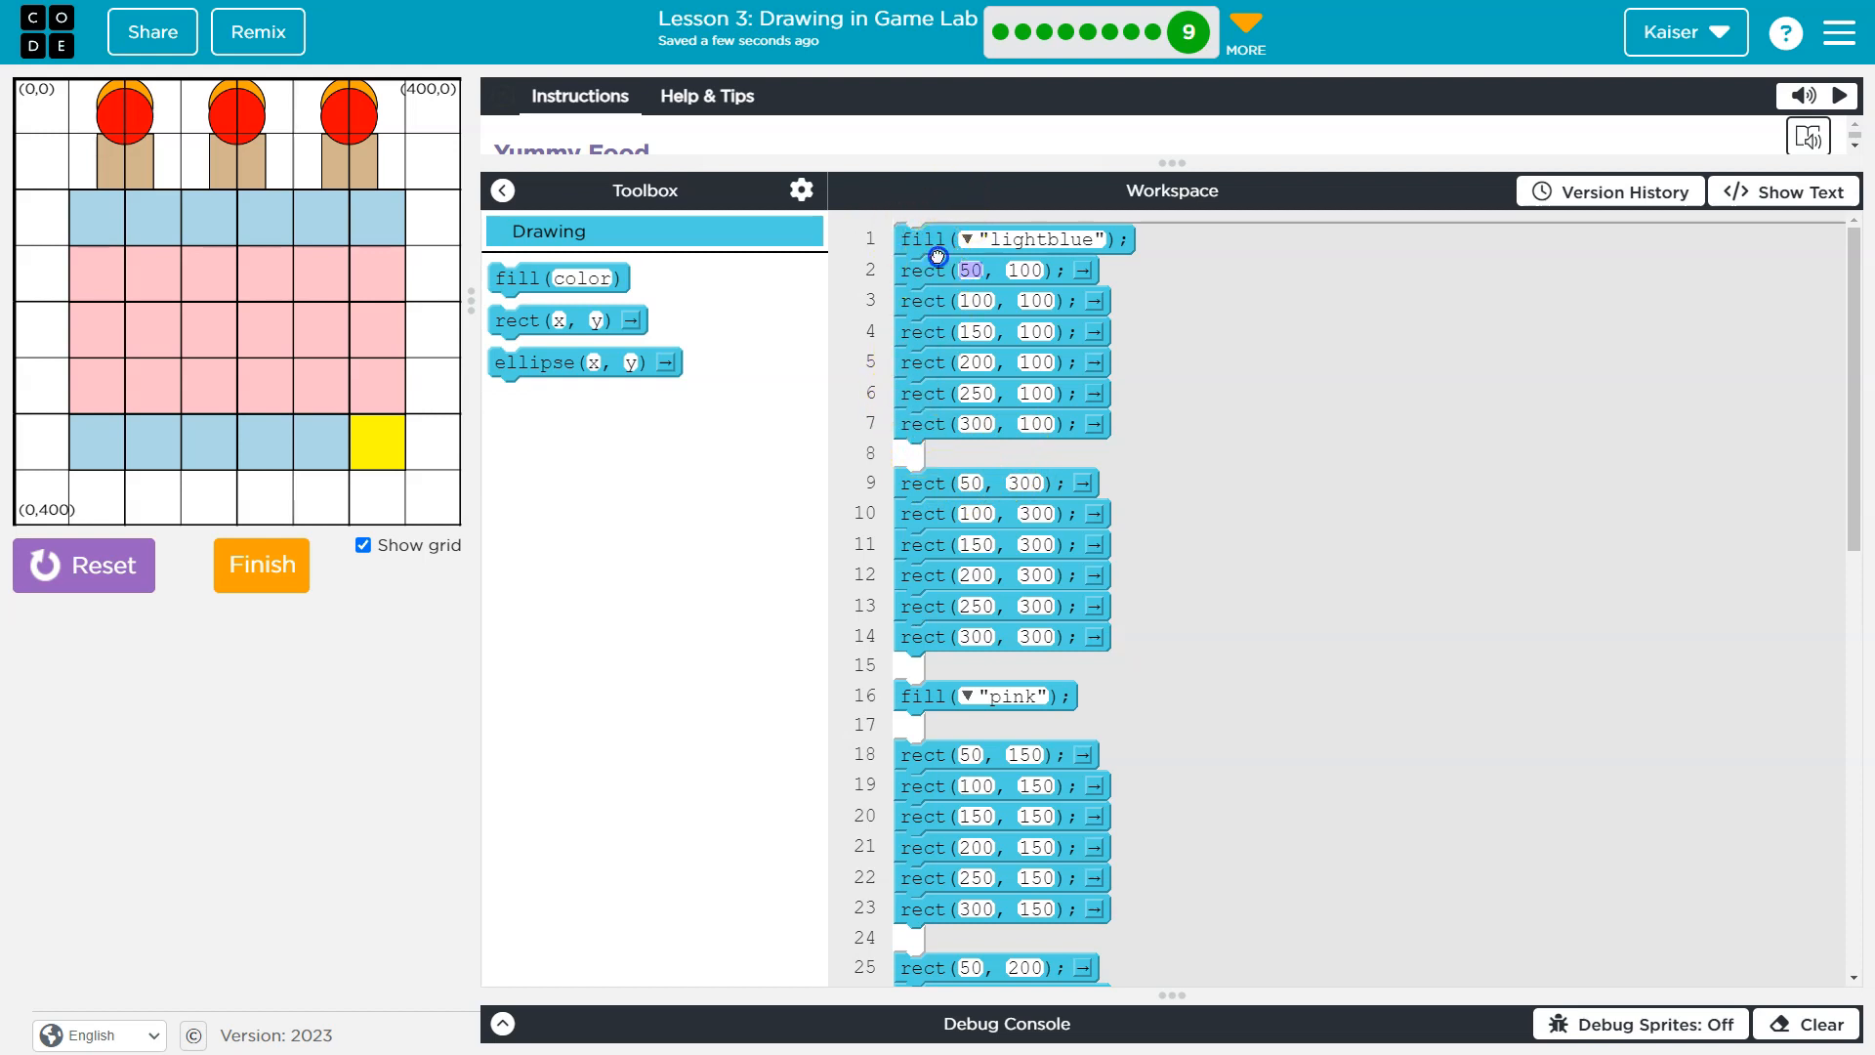
Move fill("lightblue") after the top row to show it draws grey, then reset and rerun the cake.
left_click_drag(939, 239, 920, 441)
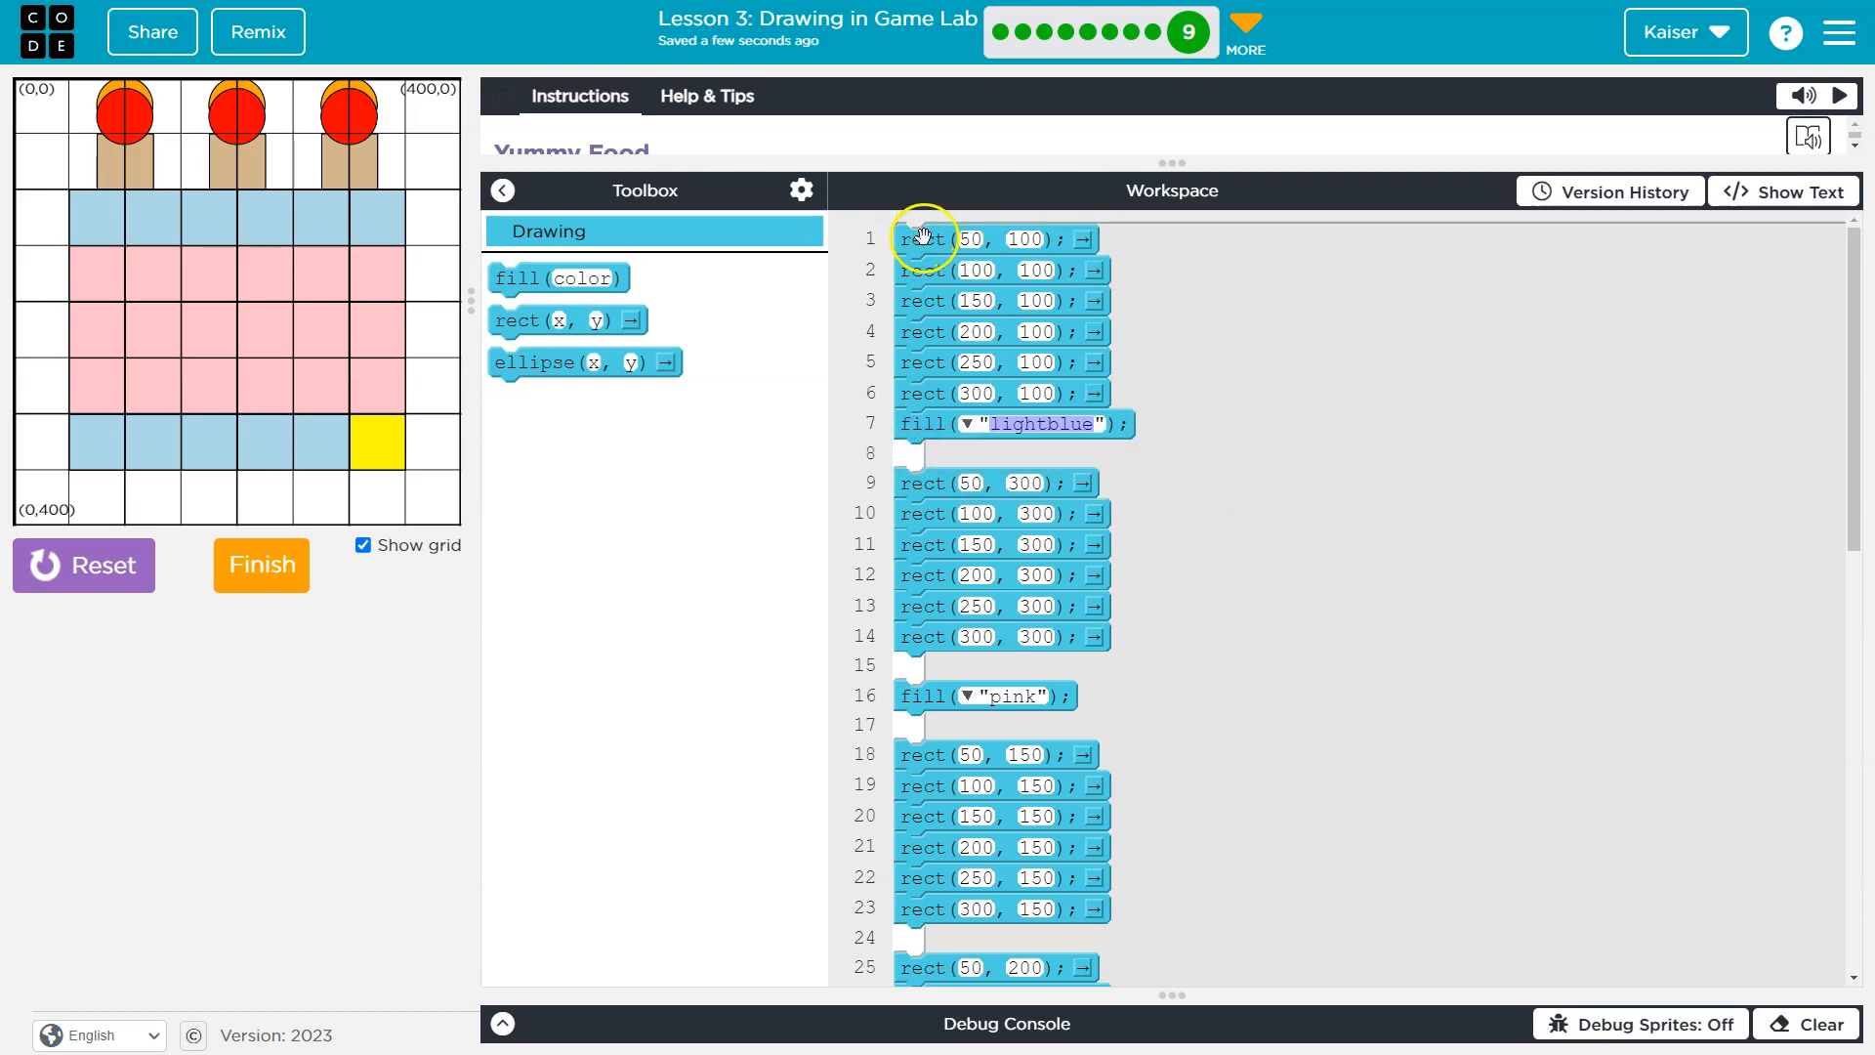
mouse_move(916, 254)
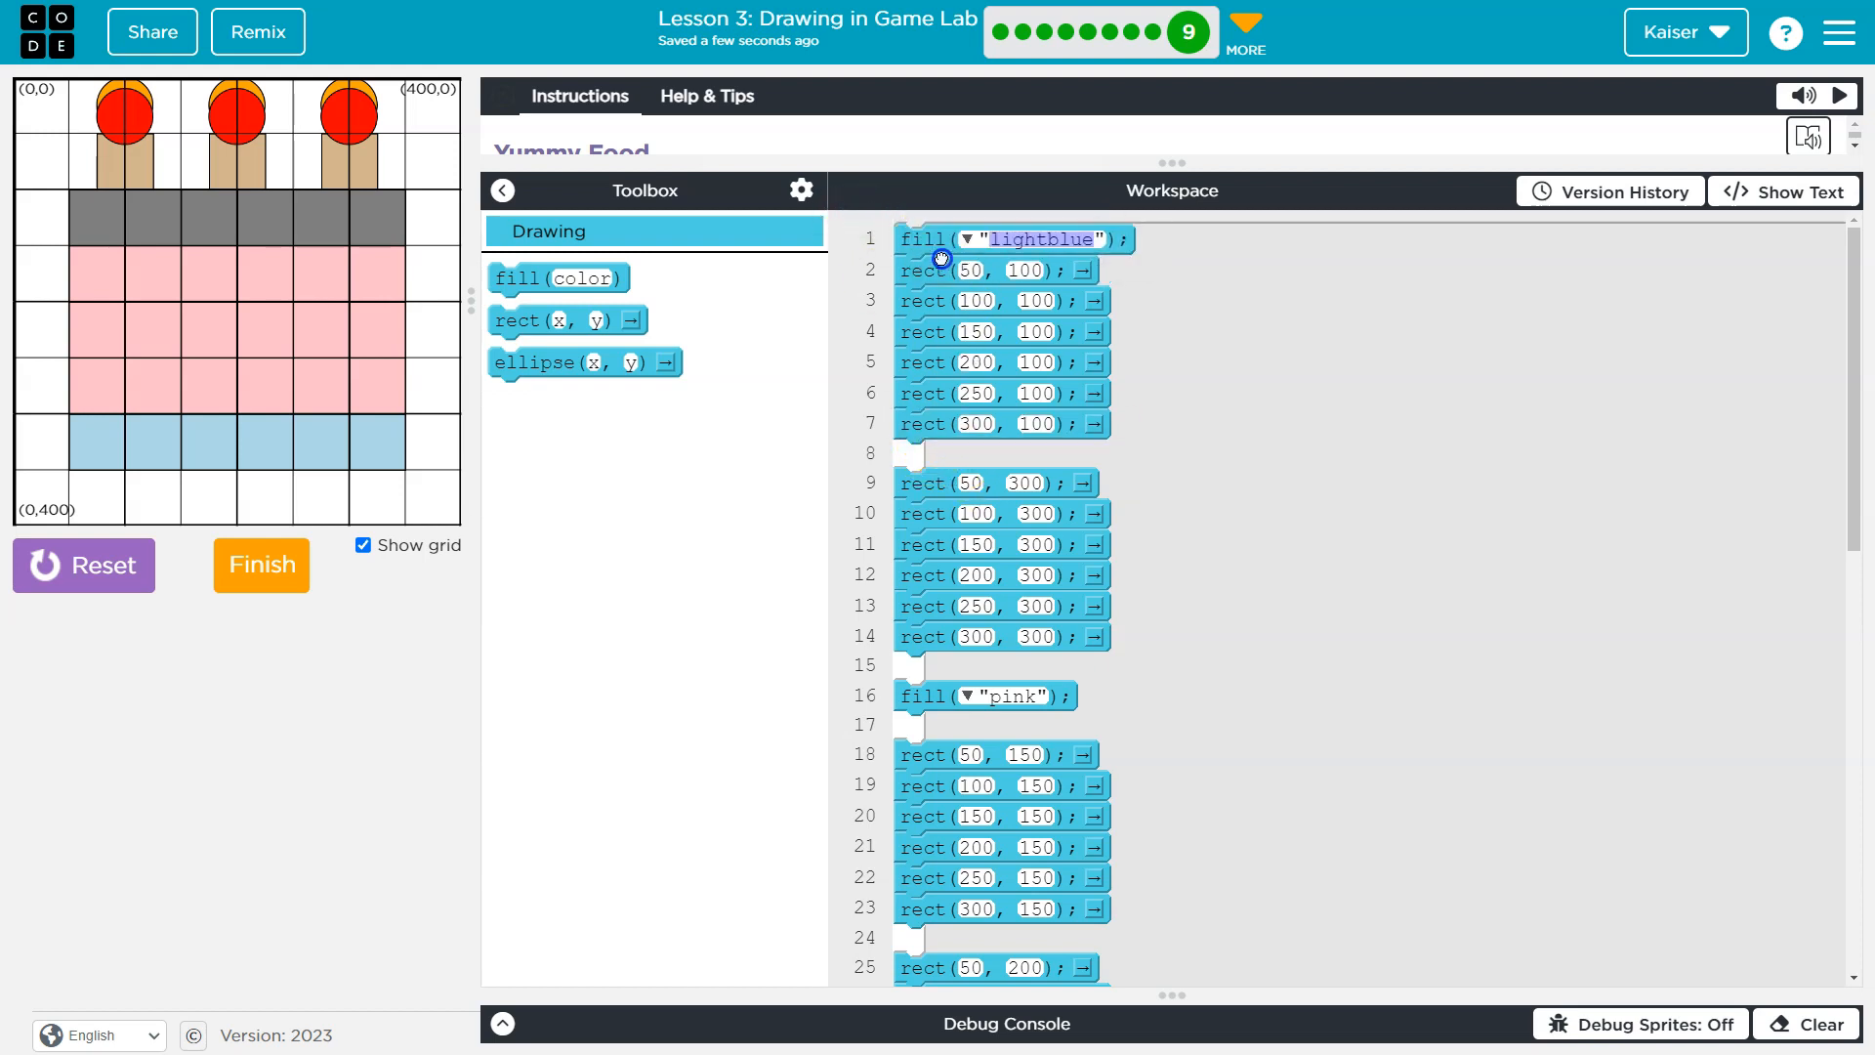
left_click(84, 564)
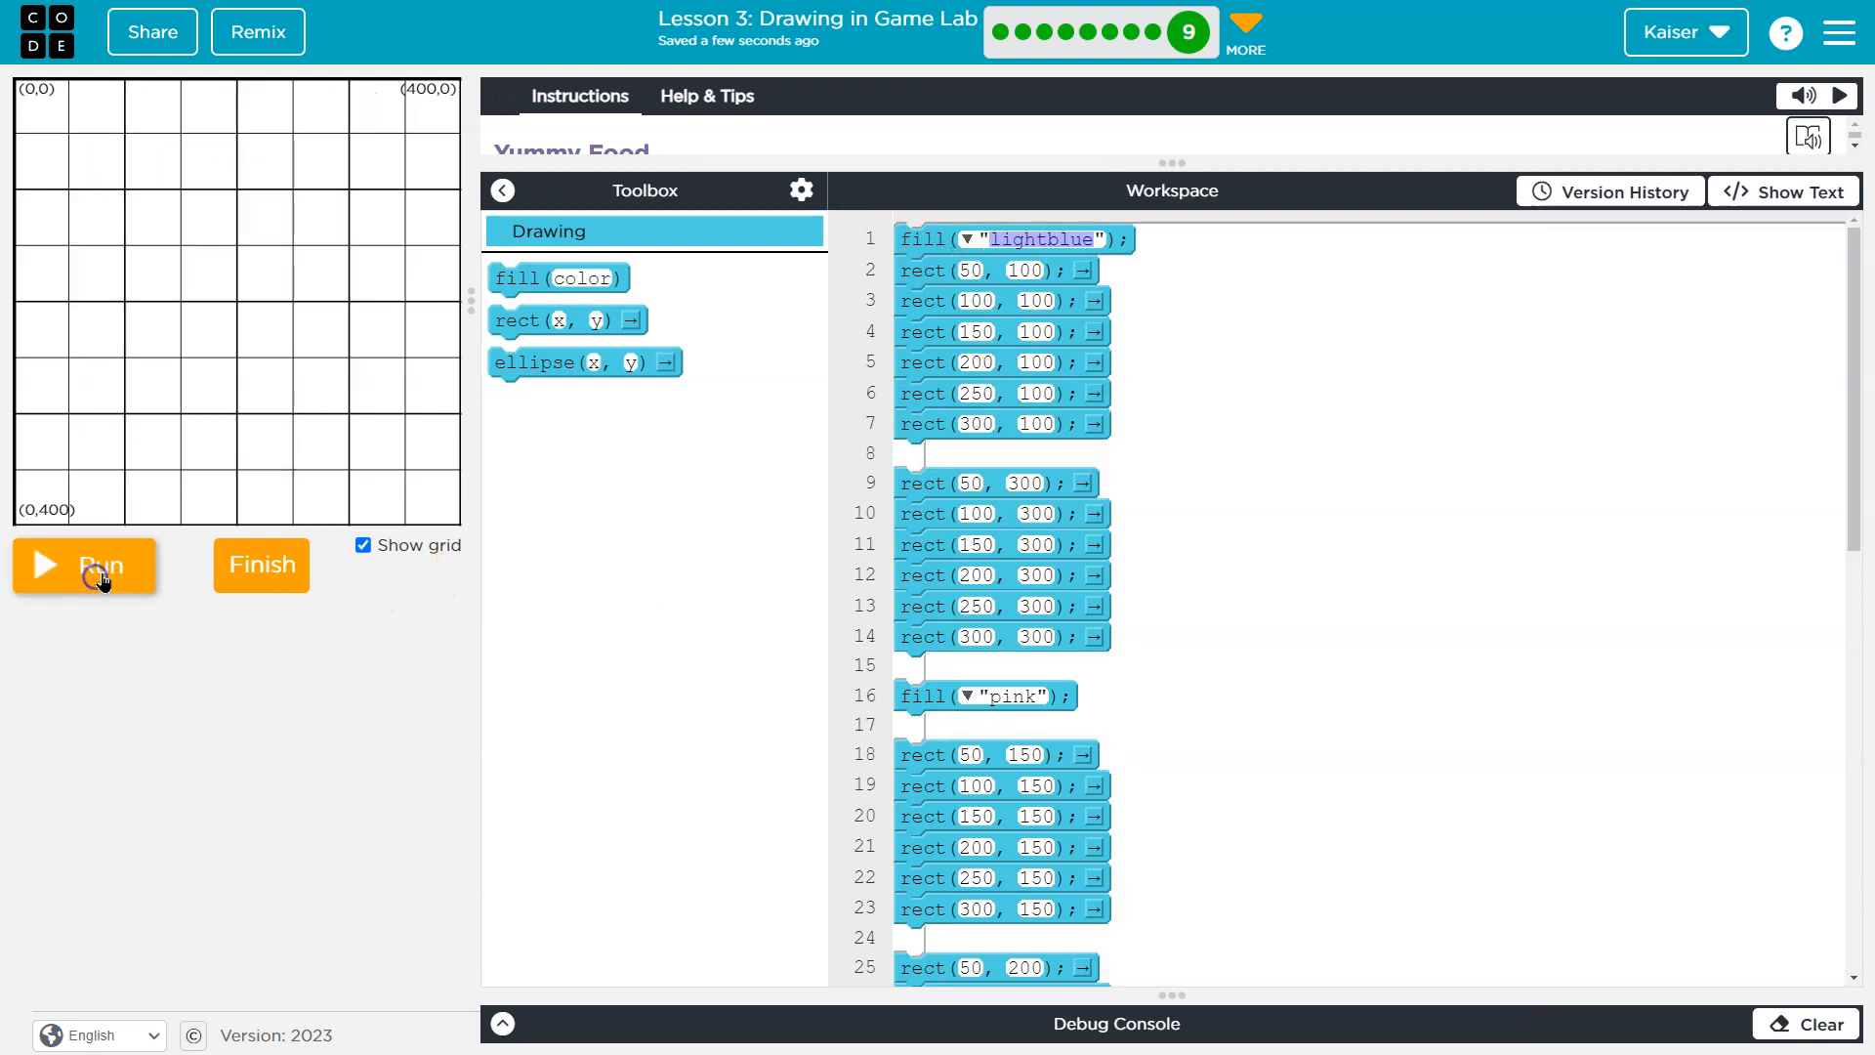
left_click(84, 564)
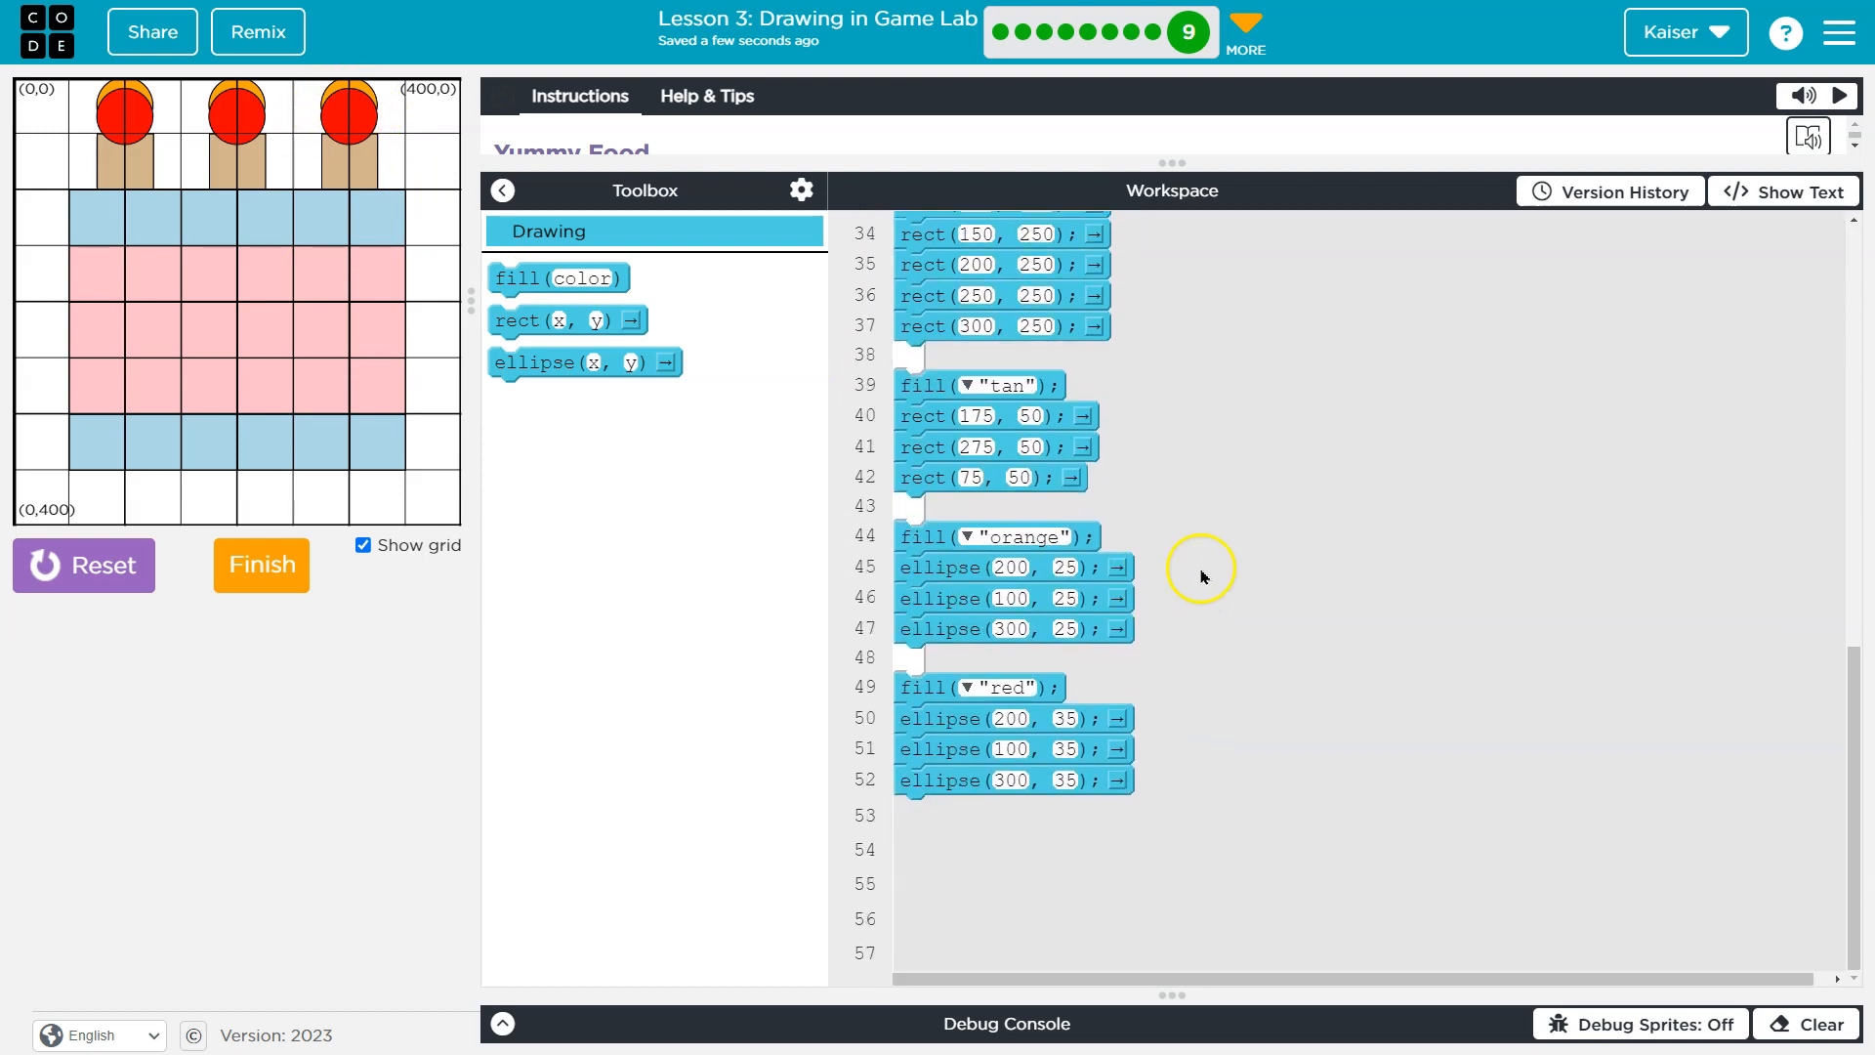
mouse_move(1146, 678)
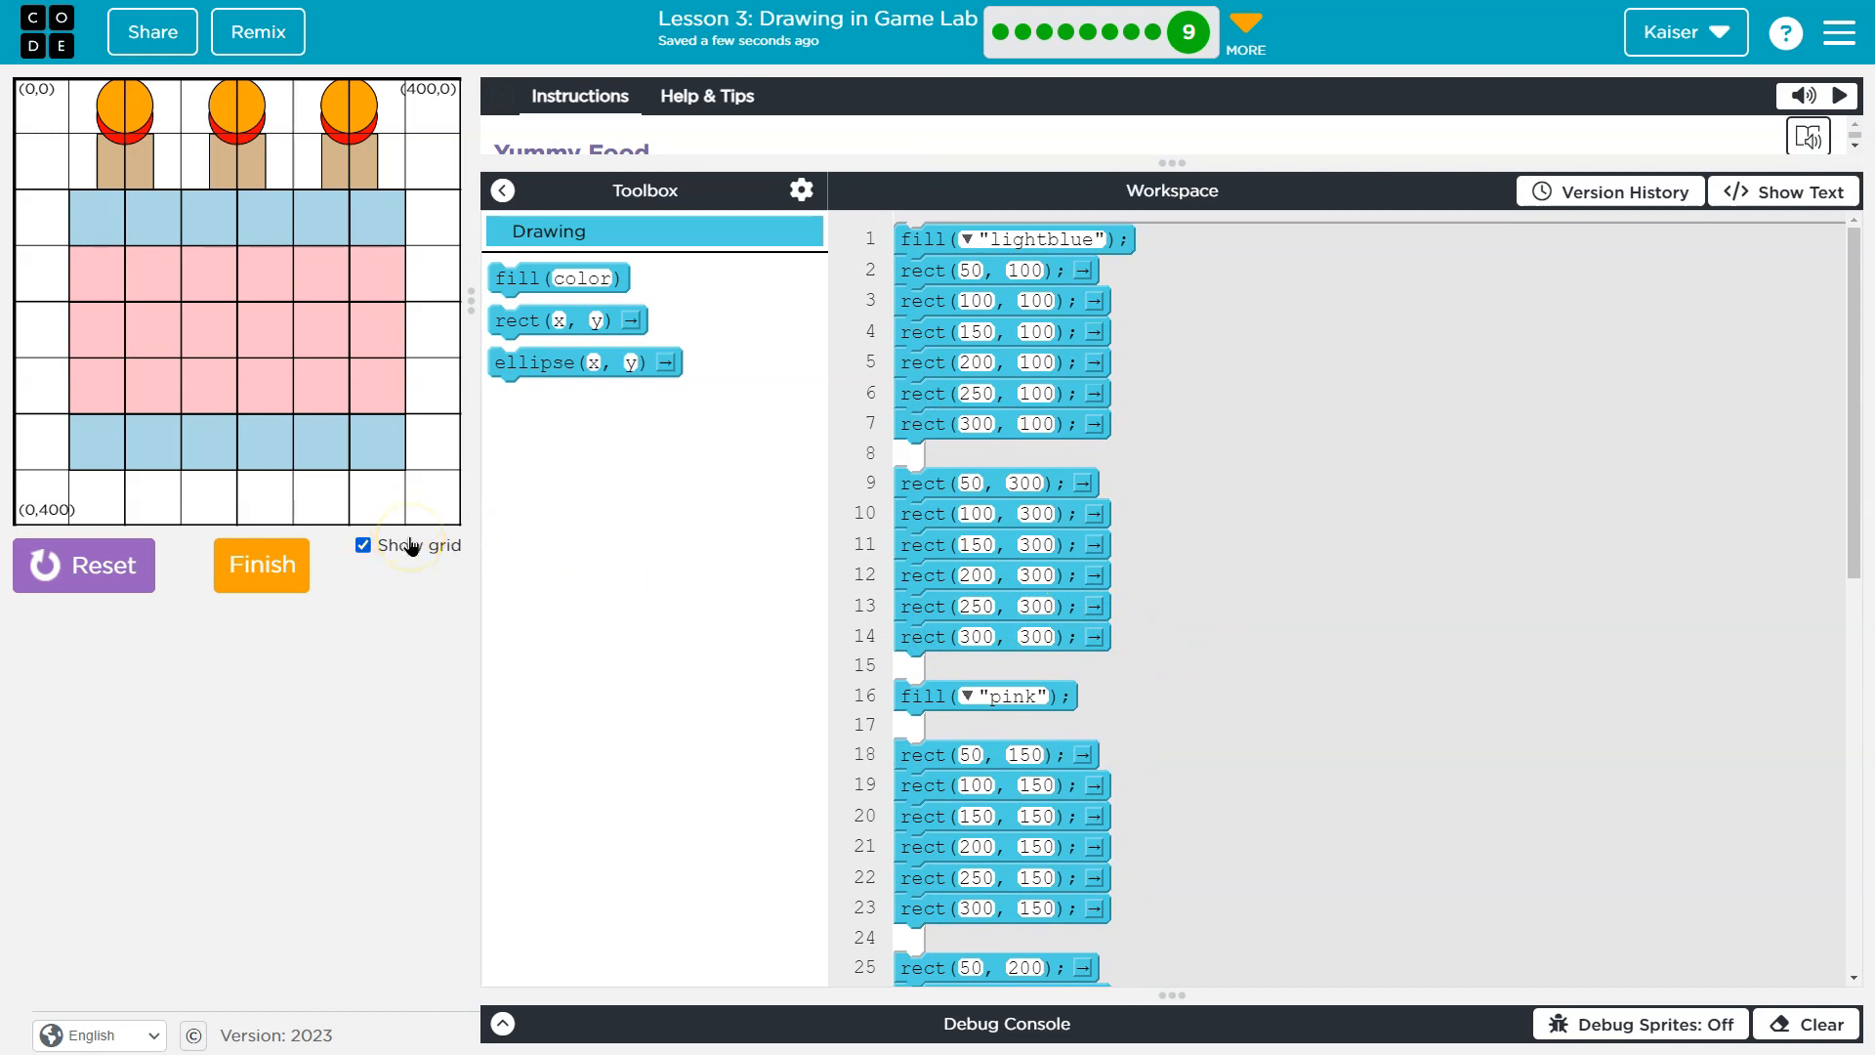
Uncheck Show grid to hide the coordinate overlay on the finished cake.
left_click(363, 545)
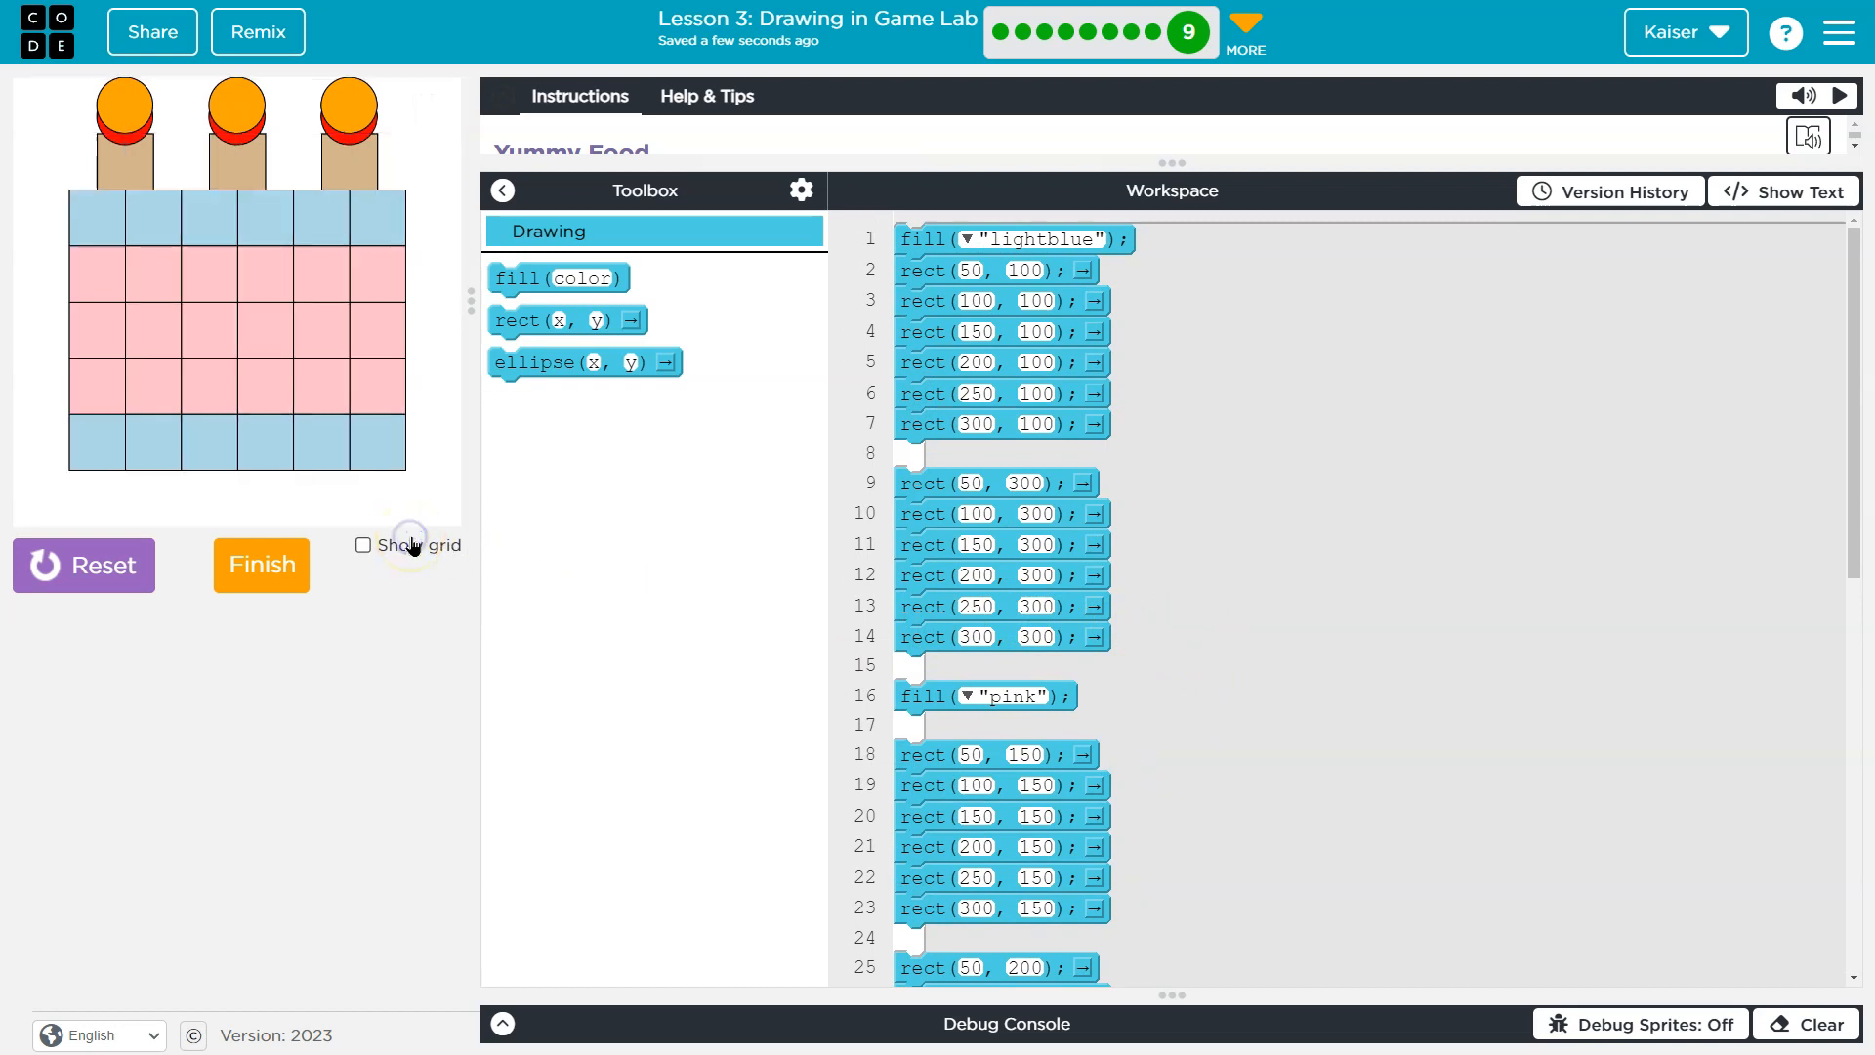